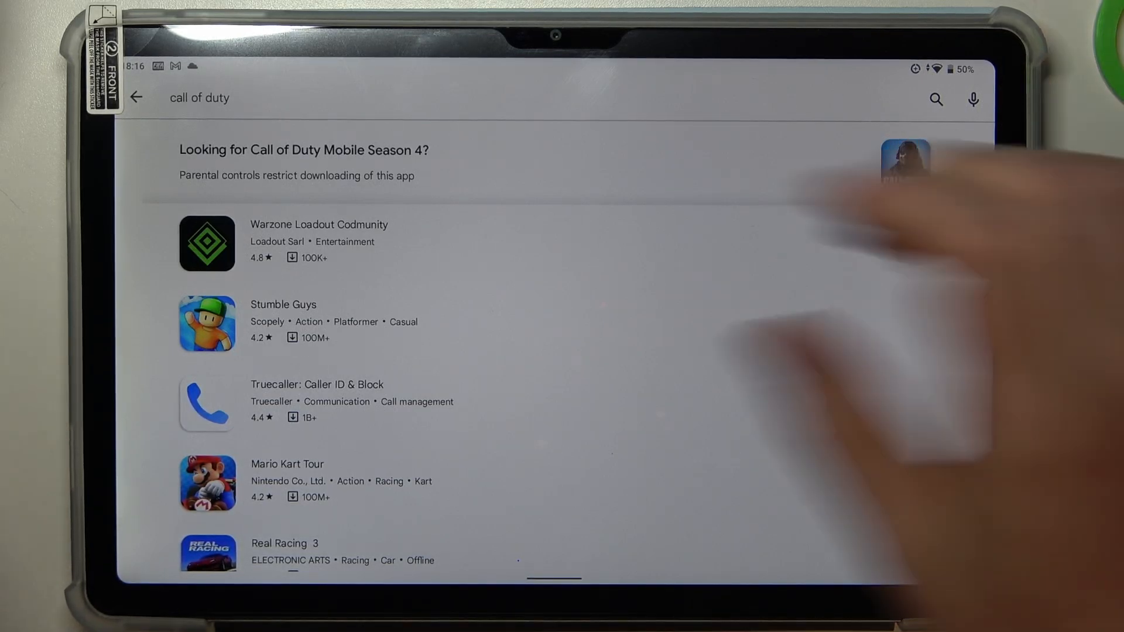
Leave the blocked Call of Duty search results and return to the Play Store home page.
left_click(136, 98)
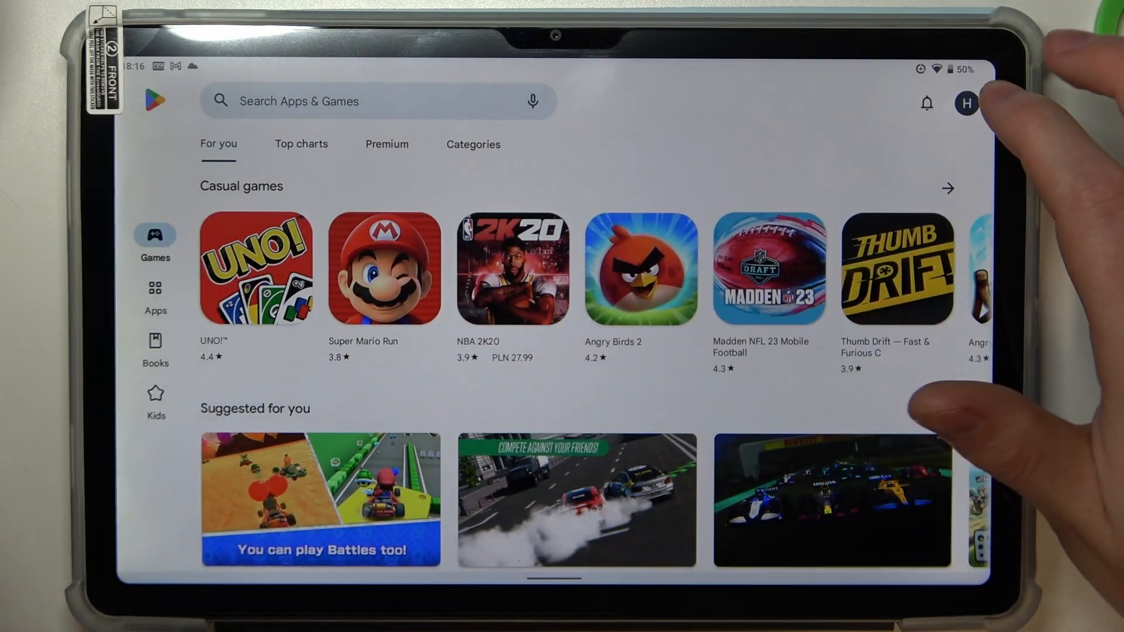
Reach the Parental controls page via the profile menu's Settings and Family section.
left_click(966, 103)
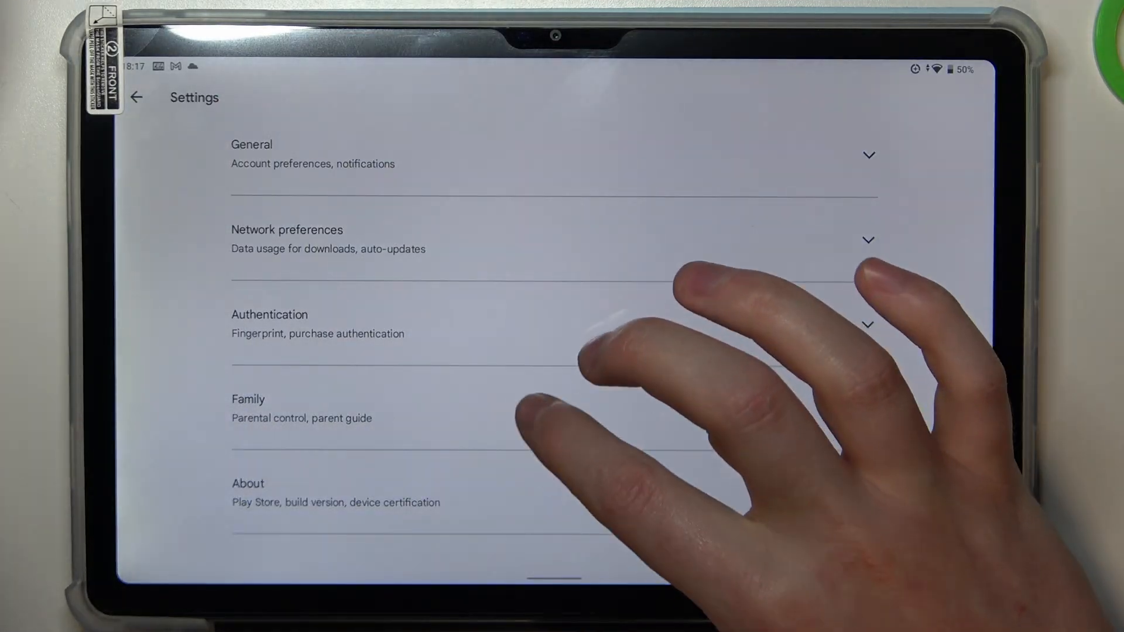
left_click(300, 408)
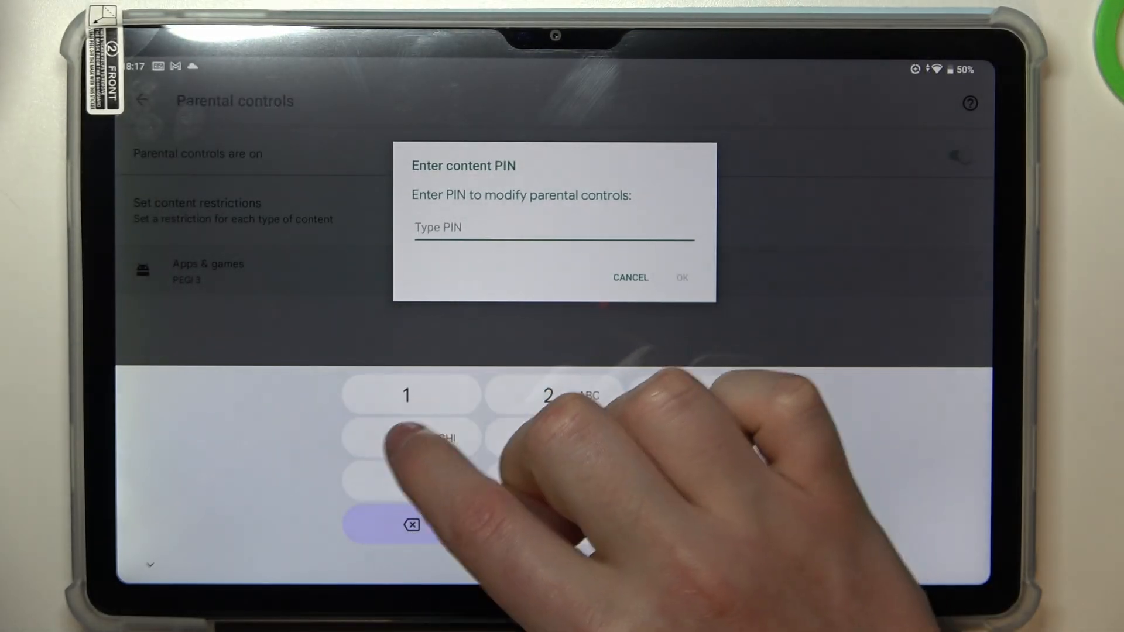
Enter the content PIN to raise the Apps & games rating, then return to the tablet home screen.
left_click(405, 438)
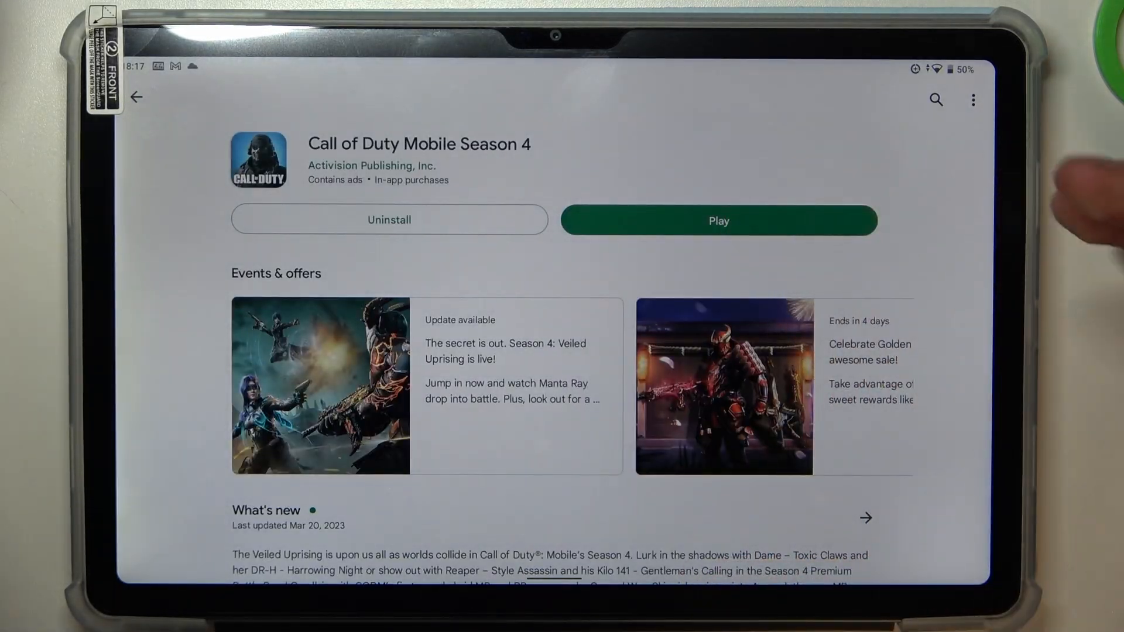
key("home")
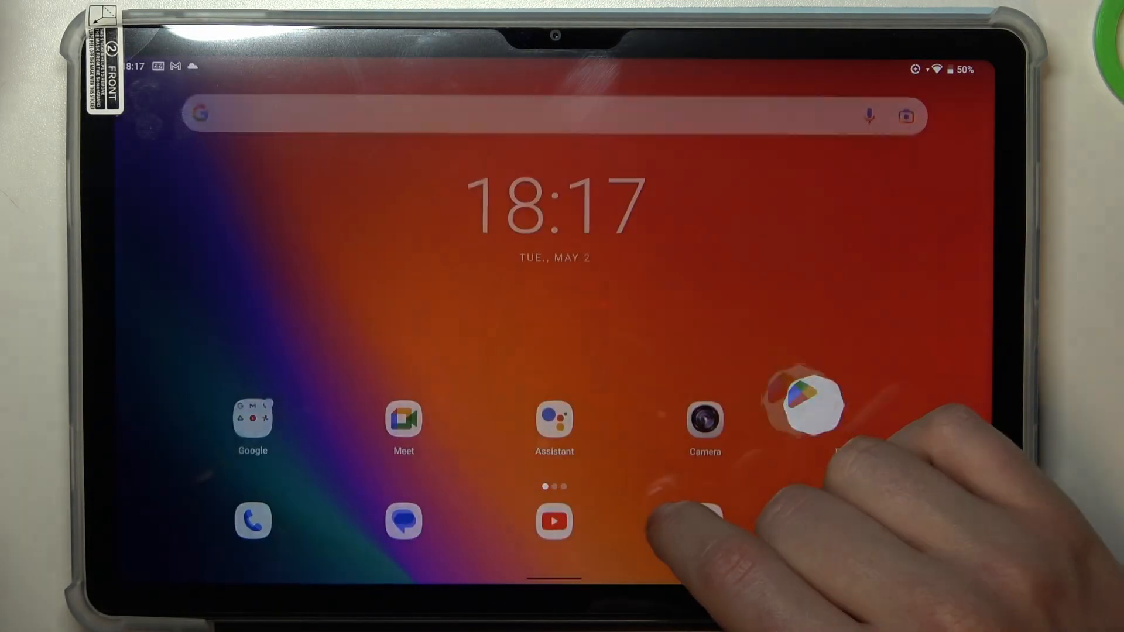